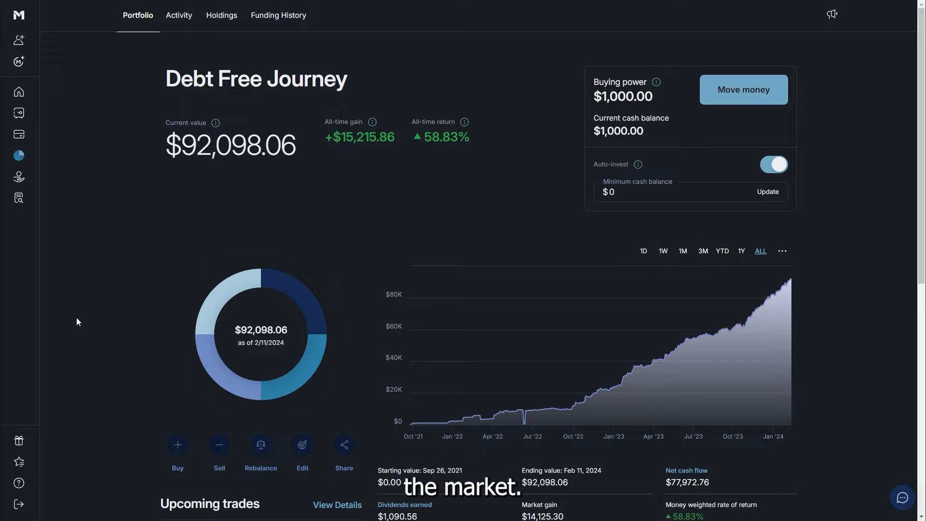
mouse_move(498, 230)
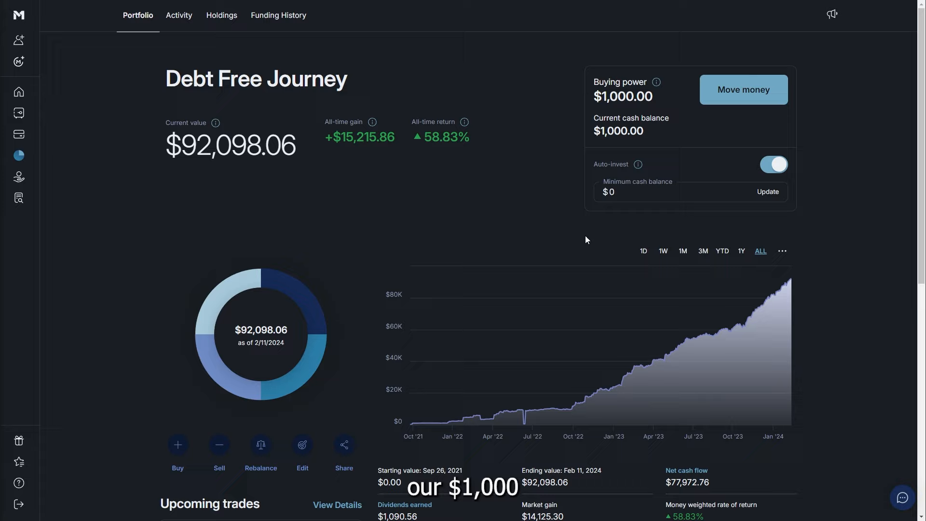
- View the full upcoming trades list: four estimated buys totaling $999.94, led by SCHD at $514.82
scroll(down, 3)
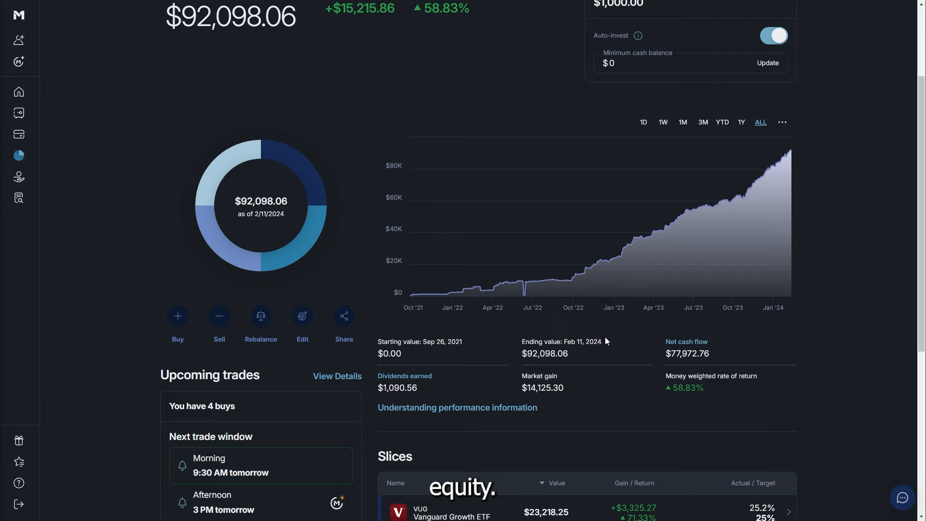
scroll(down, 3)
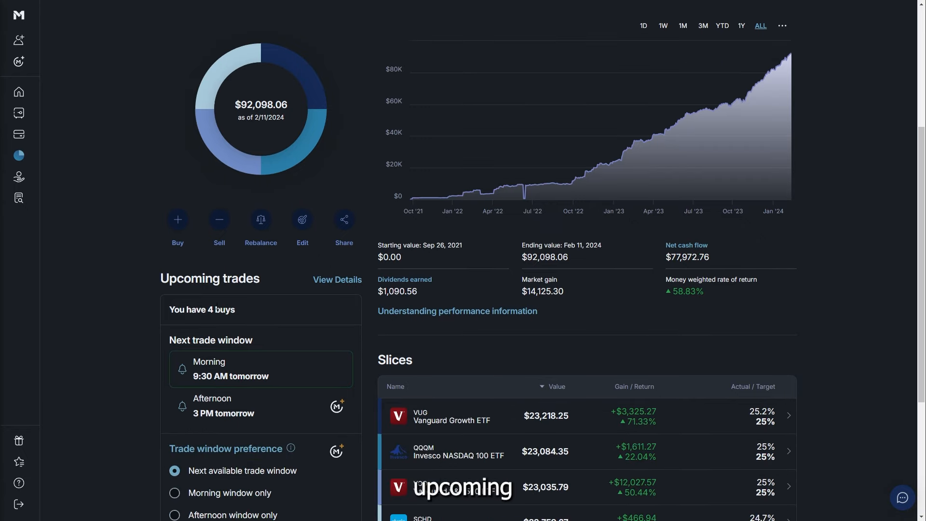
click(338, 280)
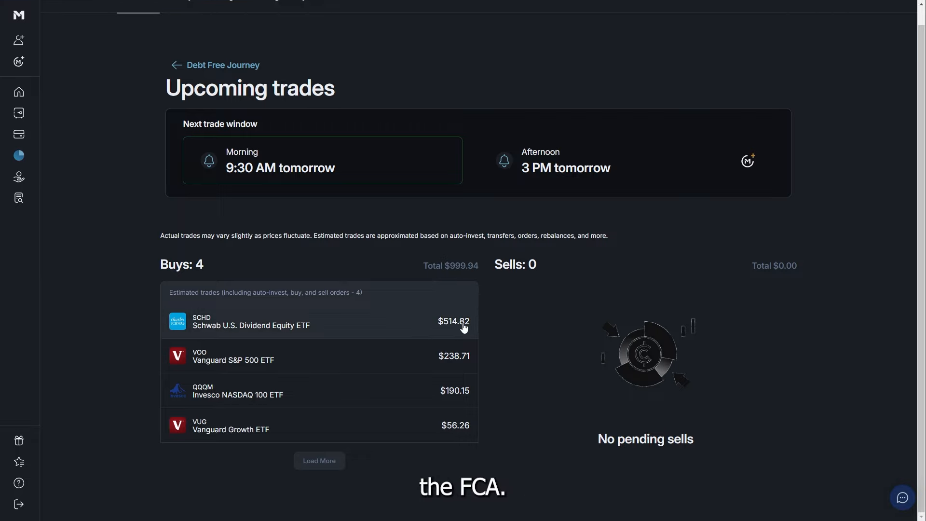
mouse_move(494, 415)
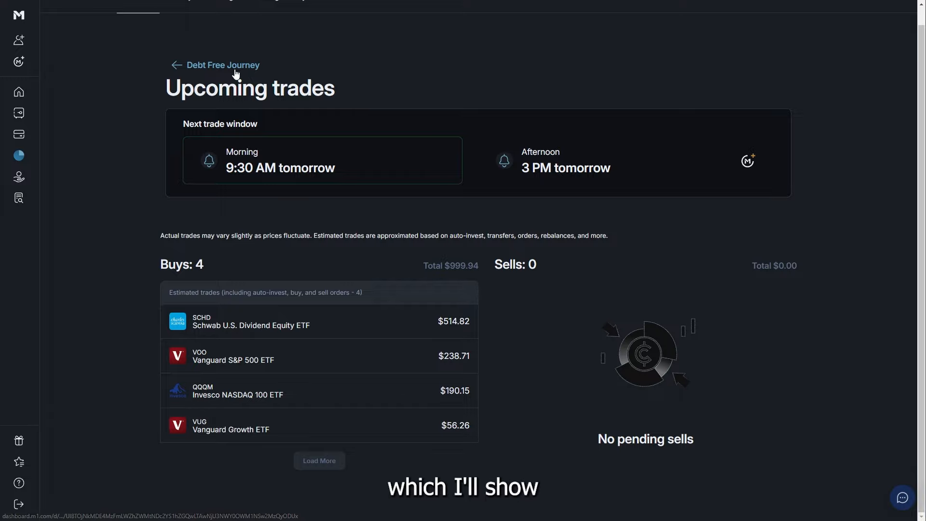
- Go back to the Debt Free Journey overview and its four ~25% slices VUG, QQQM, VOO, SCHD
click(176, 64)
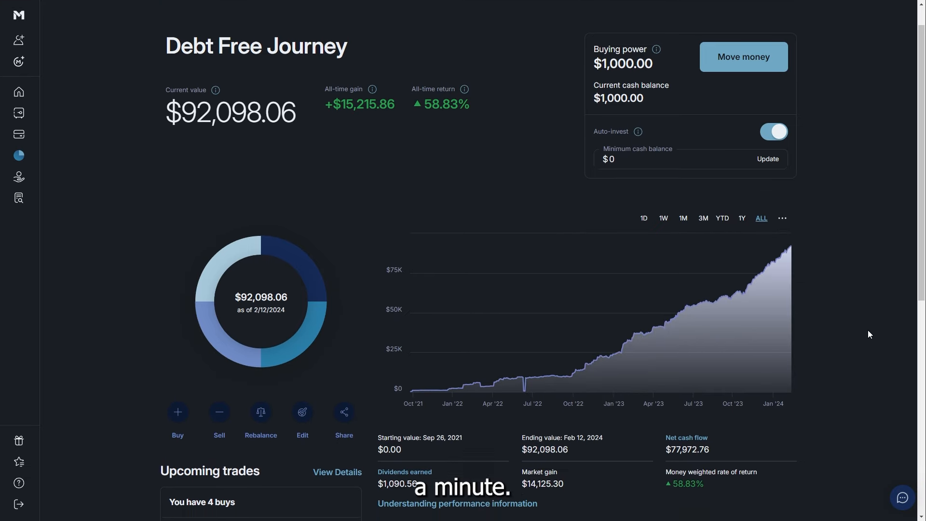
scroll(down, 3)
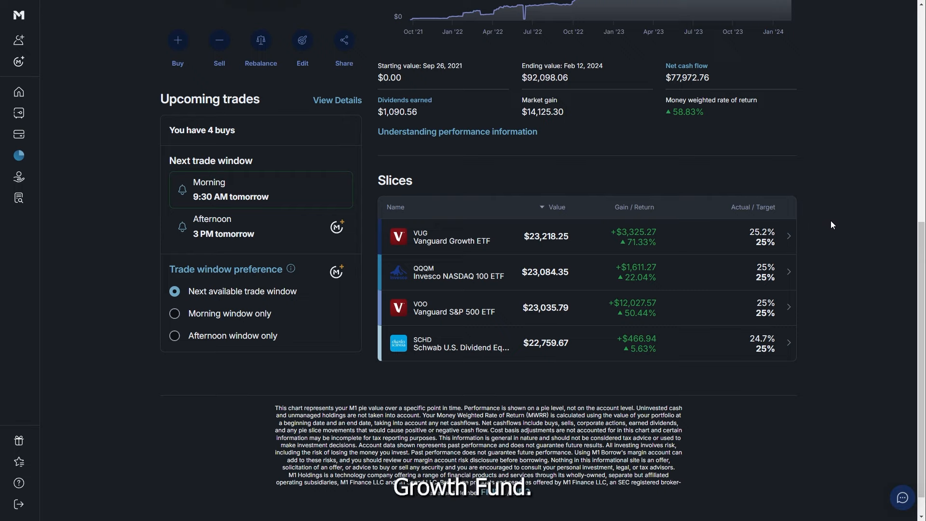
mouse_move(649, 253)
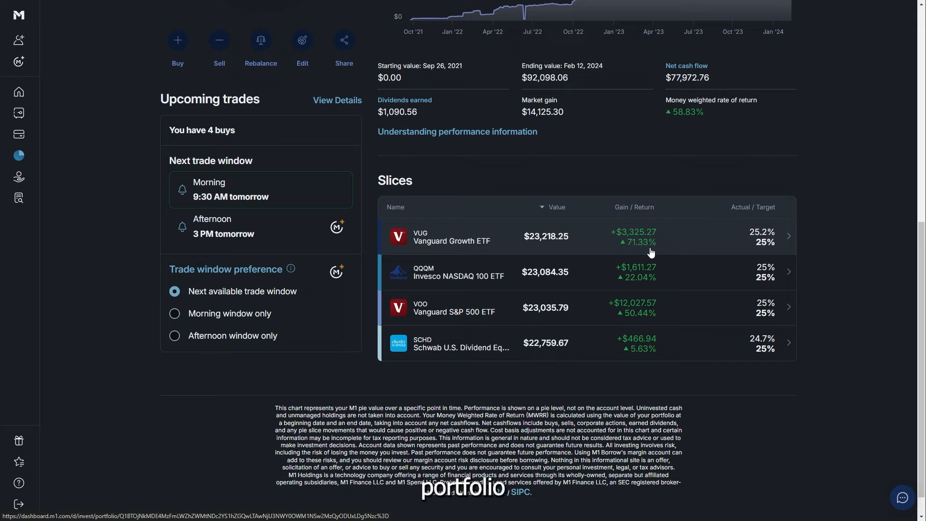
mouse_move(695, 282)
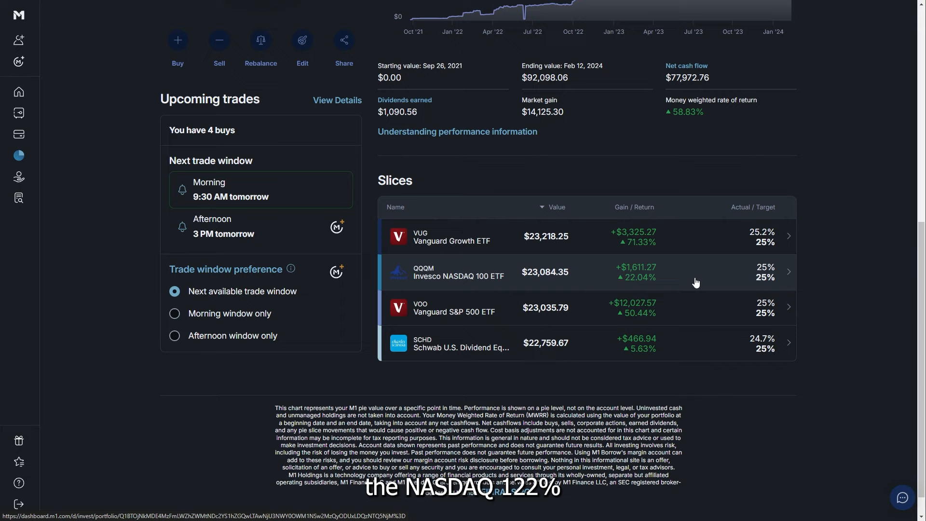
mouse_move(703, 314)
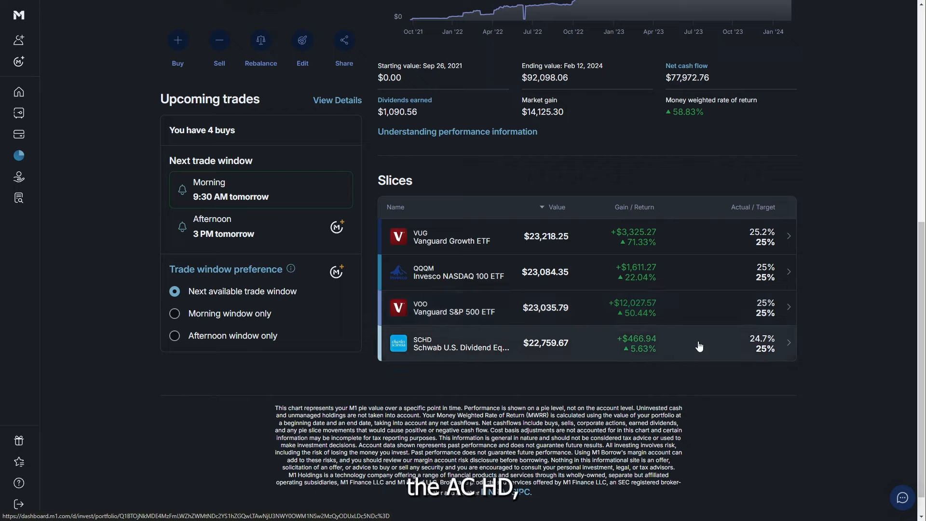
mouse_move(691, 348)
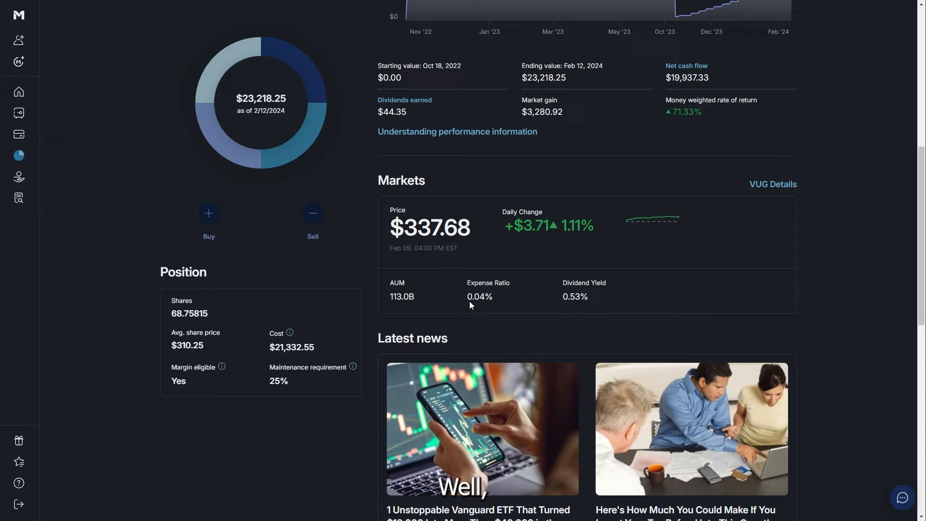
mouse_move(499, 298)
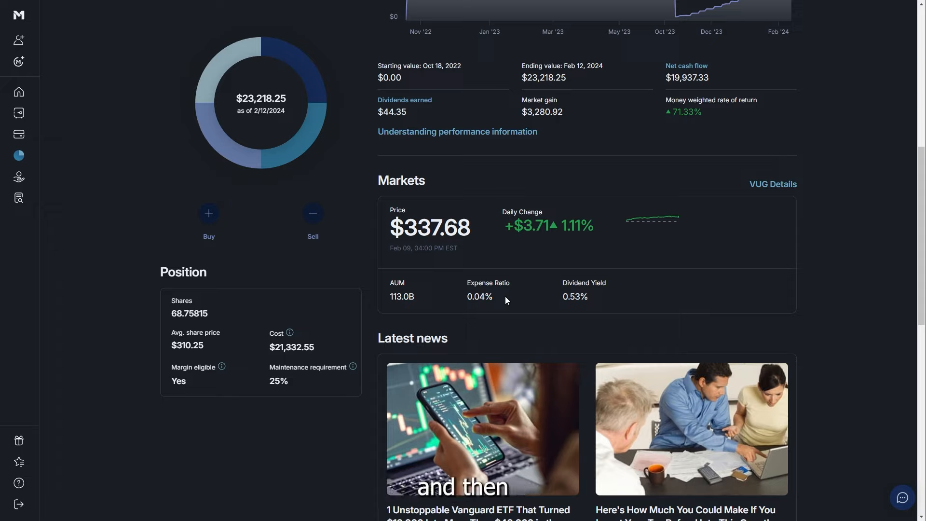
mouse_move(412, 197)
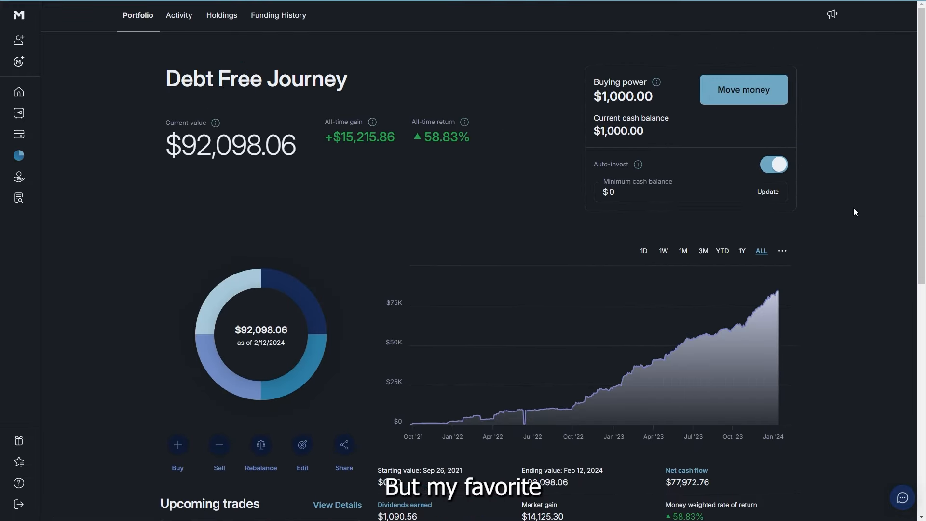
- Open the VOO slice showing 50.00498 shares at $399.81 average price, $19,992.40 cost
scroll(down, 3)
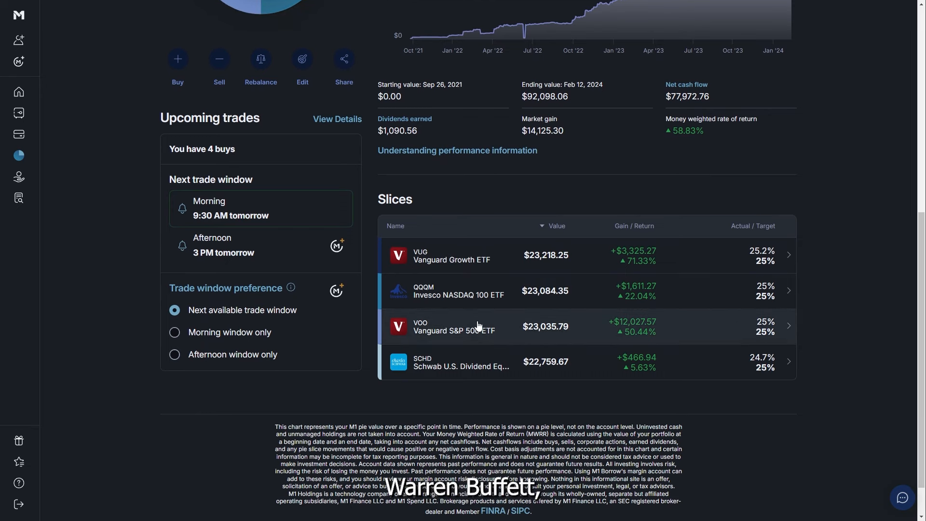
click(455, 326)
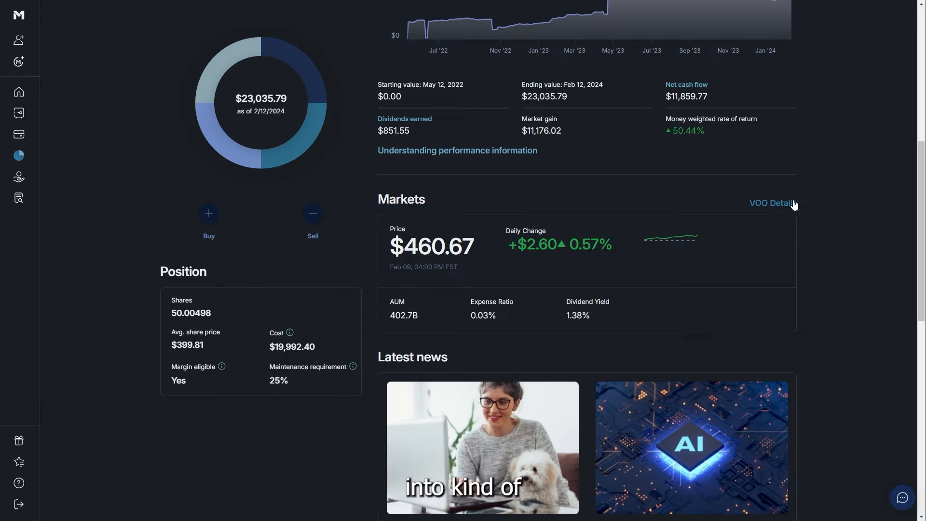
- Review VOO's research page with Apple and Microsoft top holdings, then go back to the slice
click(771, 203)
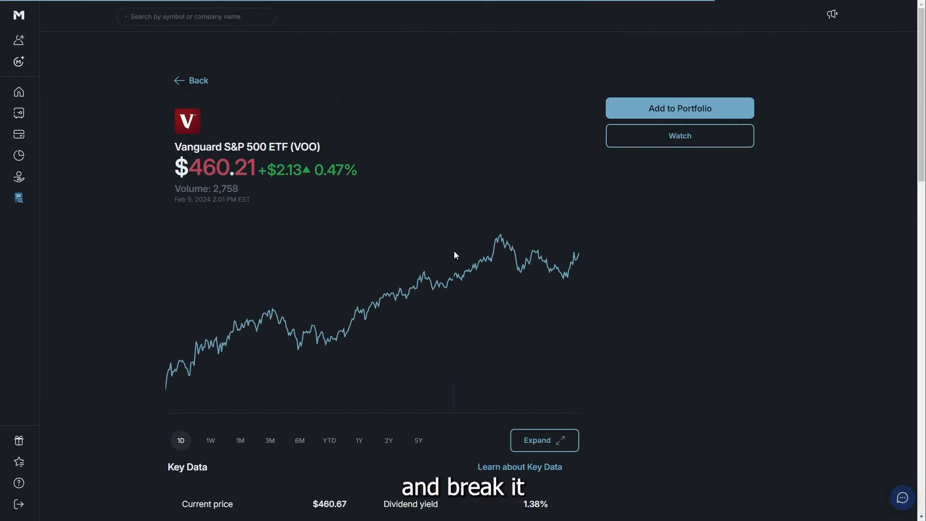
scroll(down, 3)
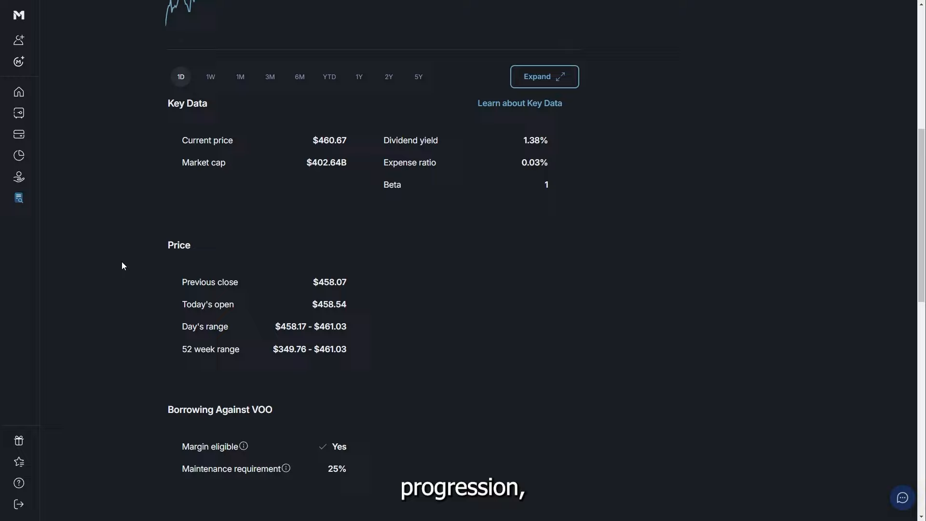
scroll(down, 3)
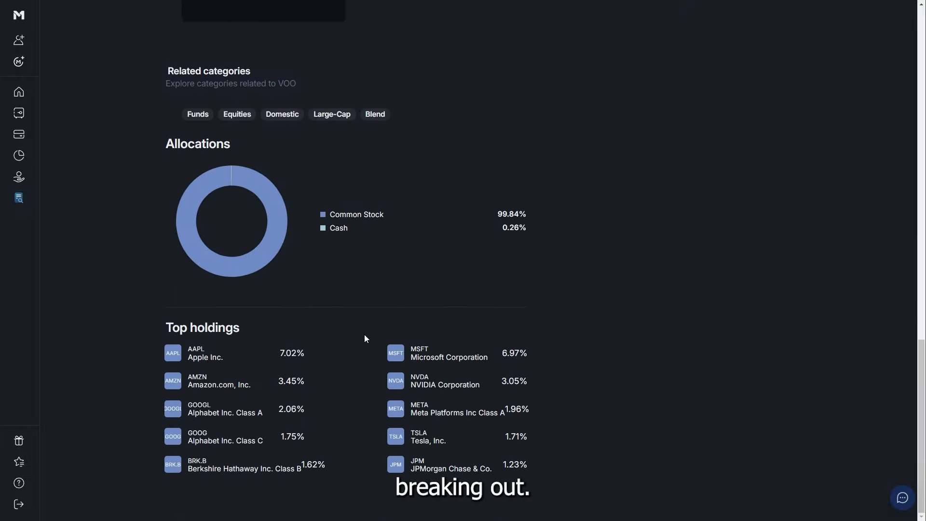
mouse_move(96, 294)
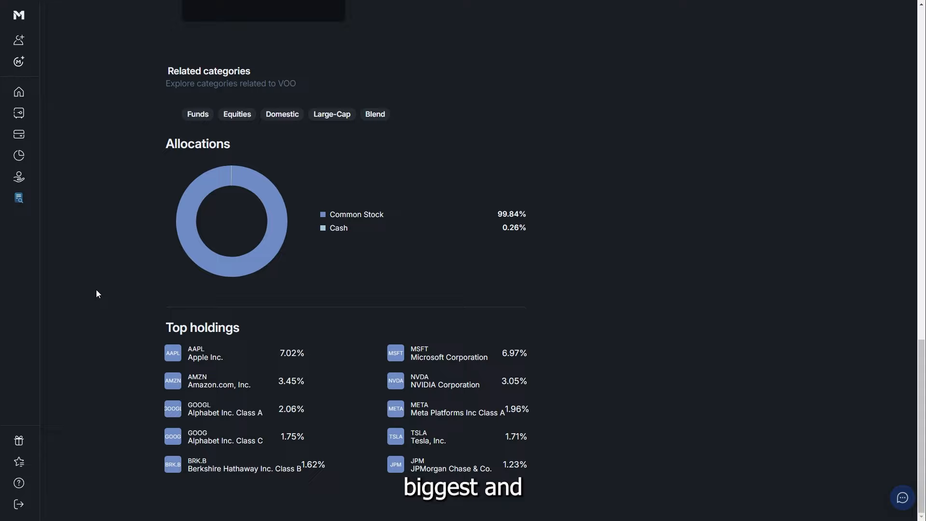
scroll(up, 3)
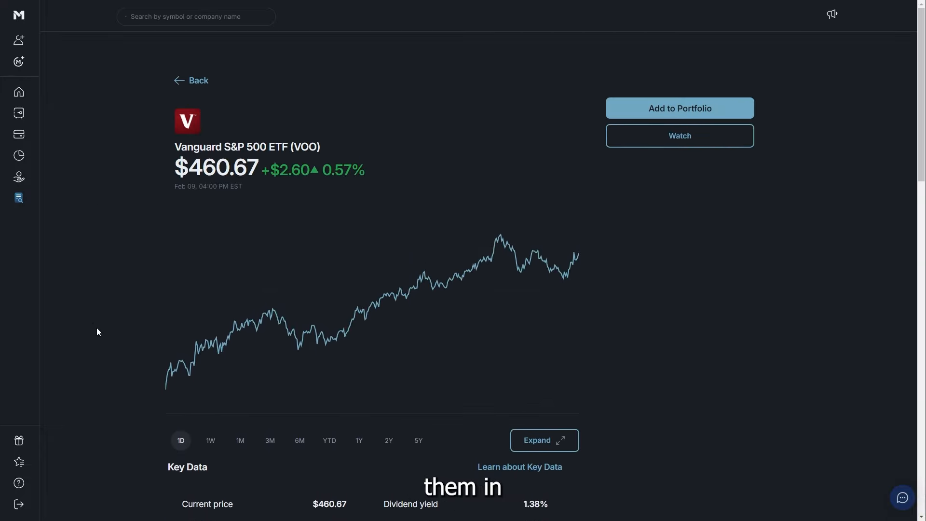
scroll(down, 3)
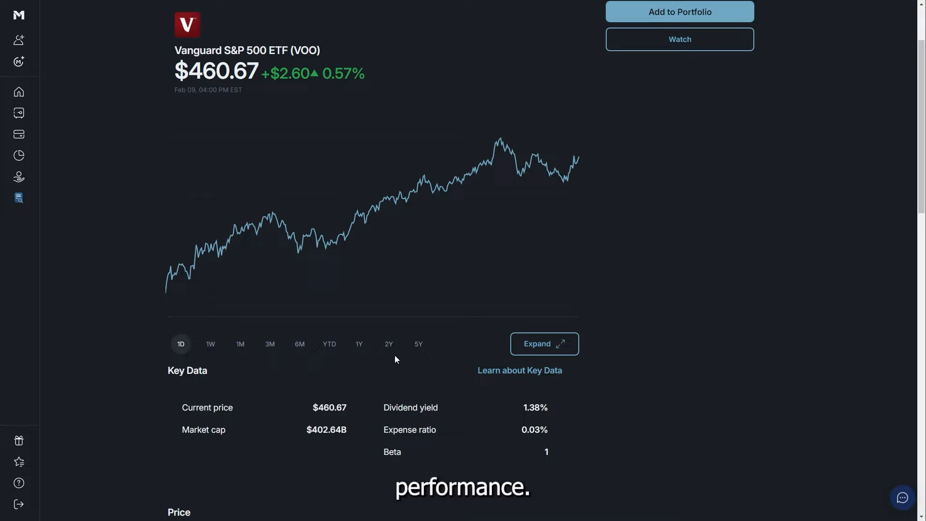
click(418, 344)
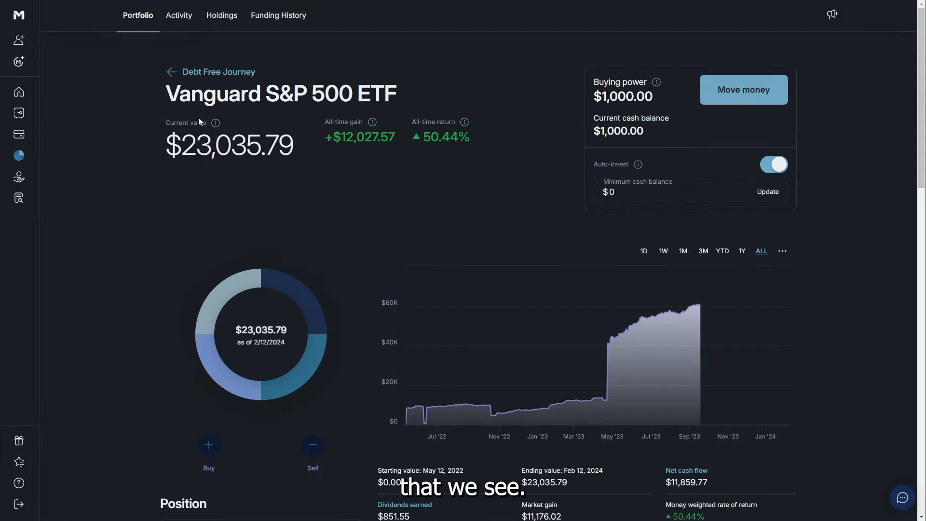
- View the SCHD slice of 296.3884 shares at $75.78 average, then its Schwab research page
click(171, 72)
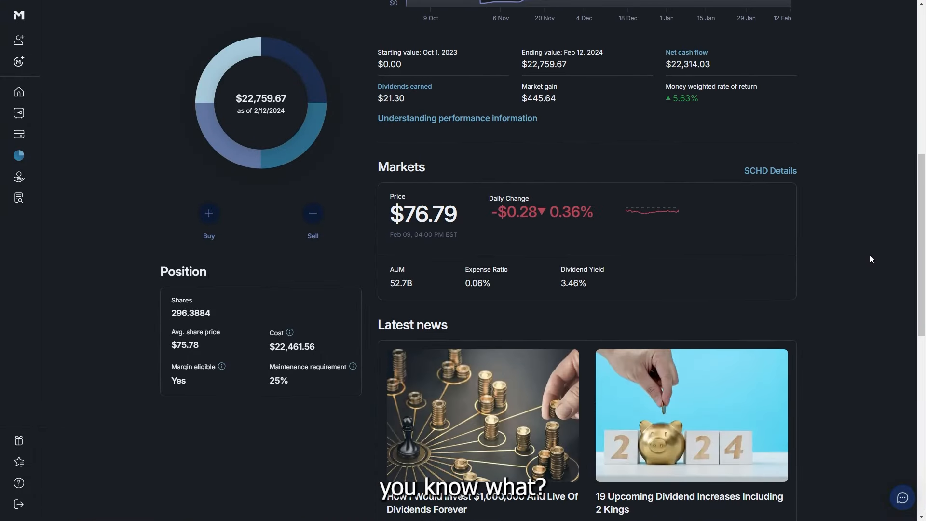
scroll(down, 3)
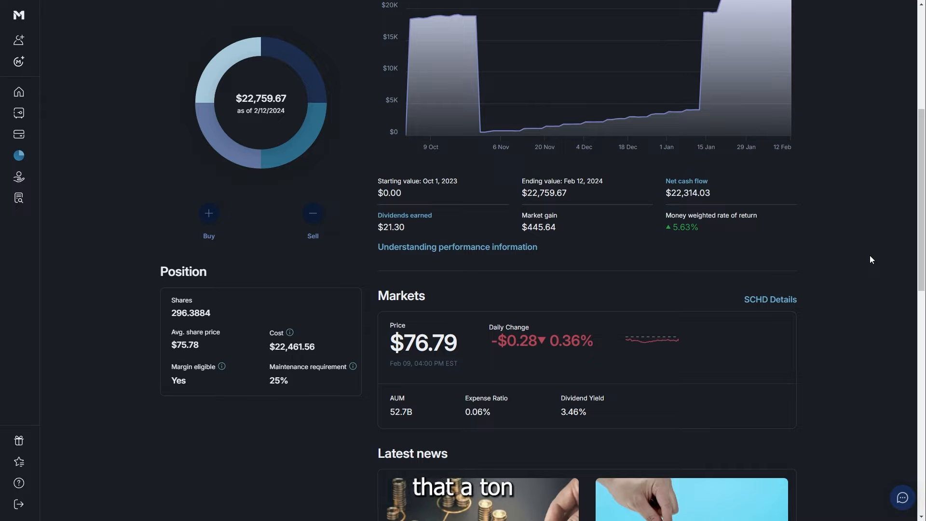
scroll(down, 3)
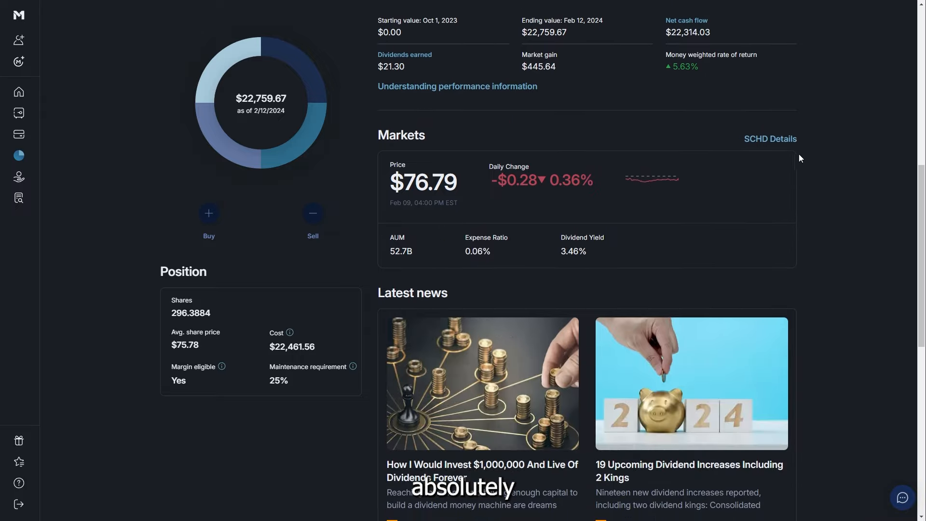
click(769, 139)
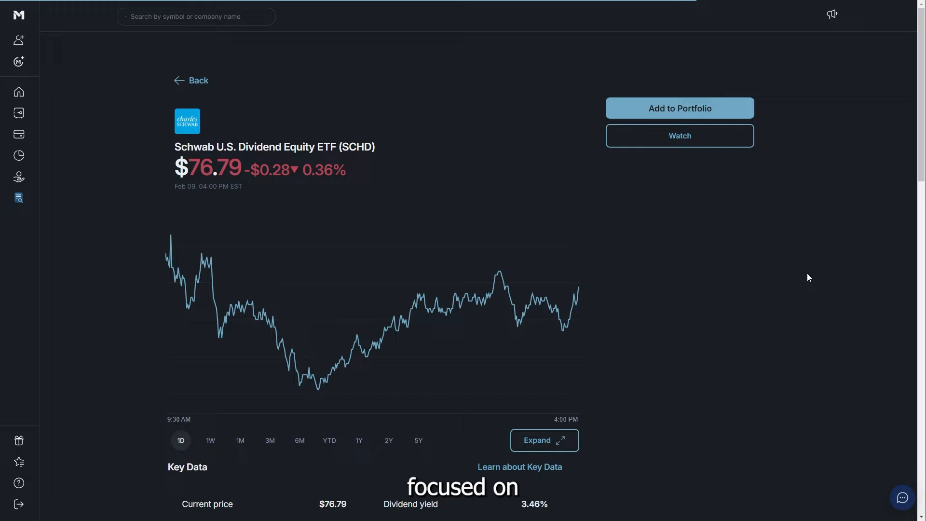
- Show SCHD's 5Y chart and scroll through Key Data (3.46% yield) and top holdings led by Broadcom
scroll(down, 3)
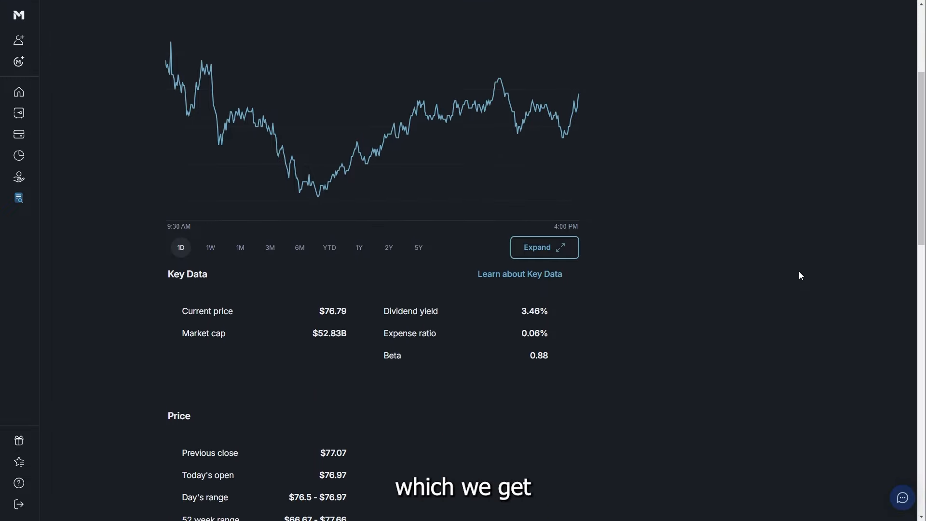
click(418, 247)
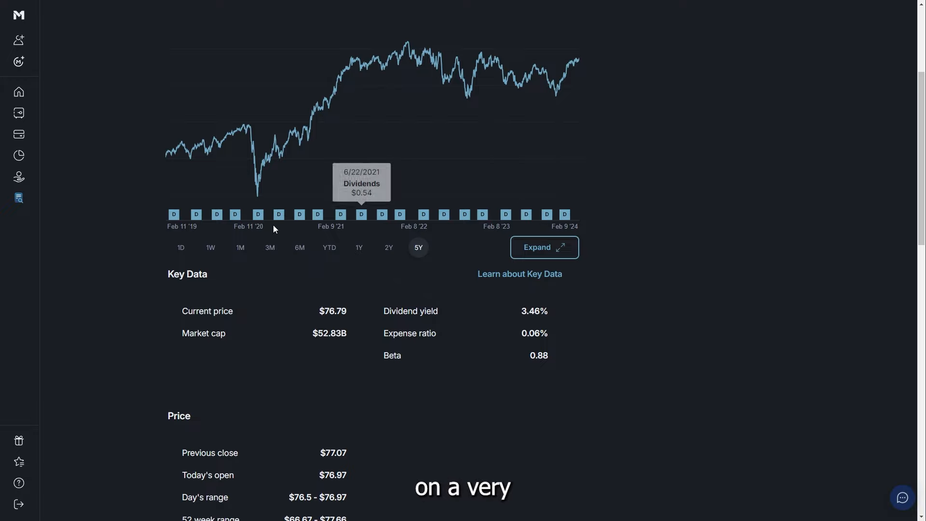
scroll(down, 3)
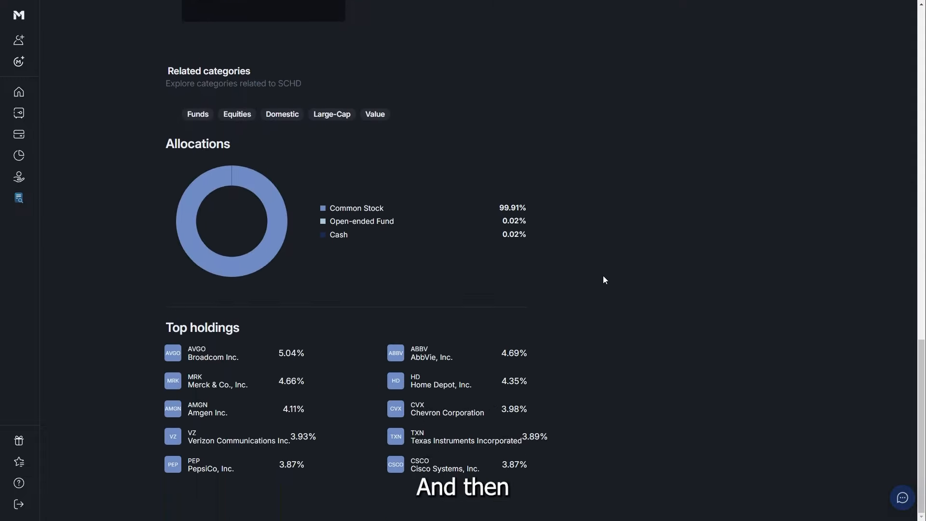
mouse_move(115, 388)
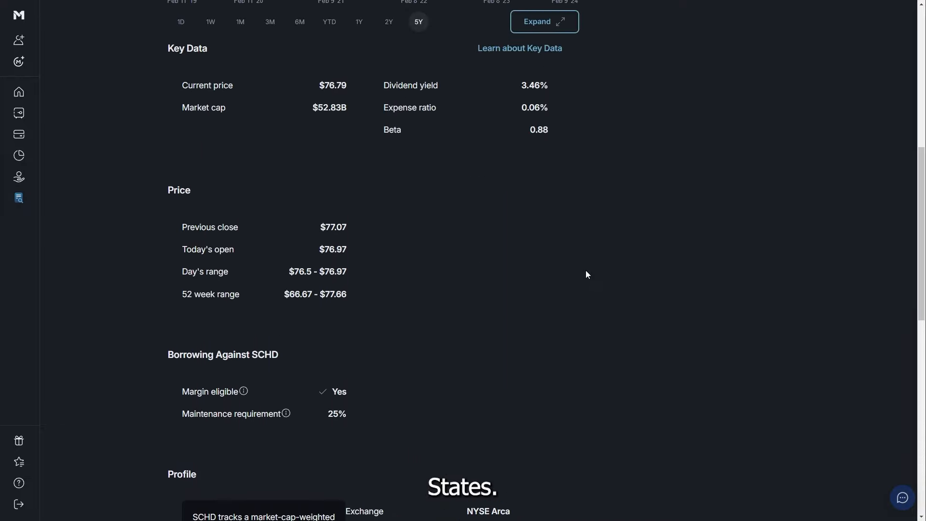
scroll(down, 3)
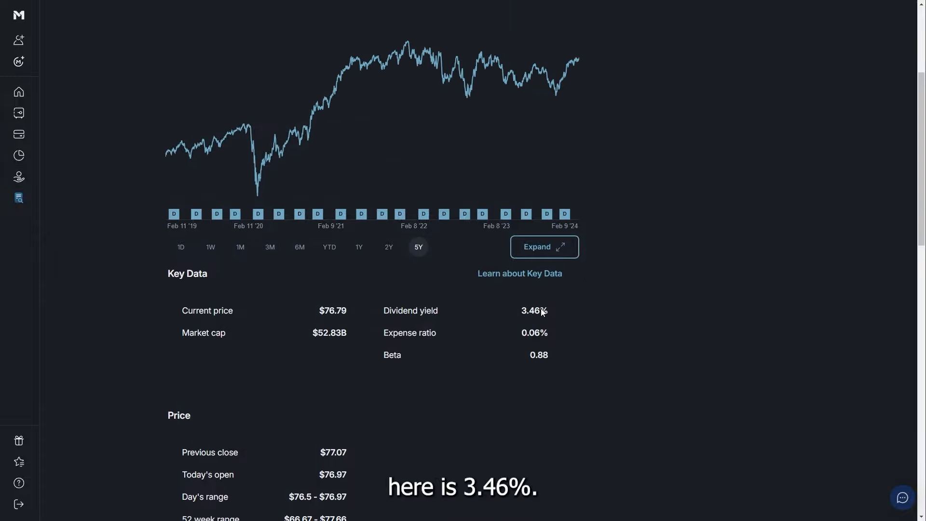
scroll(down, 3)
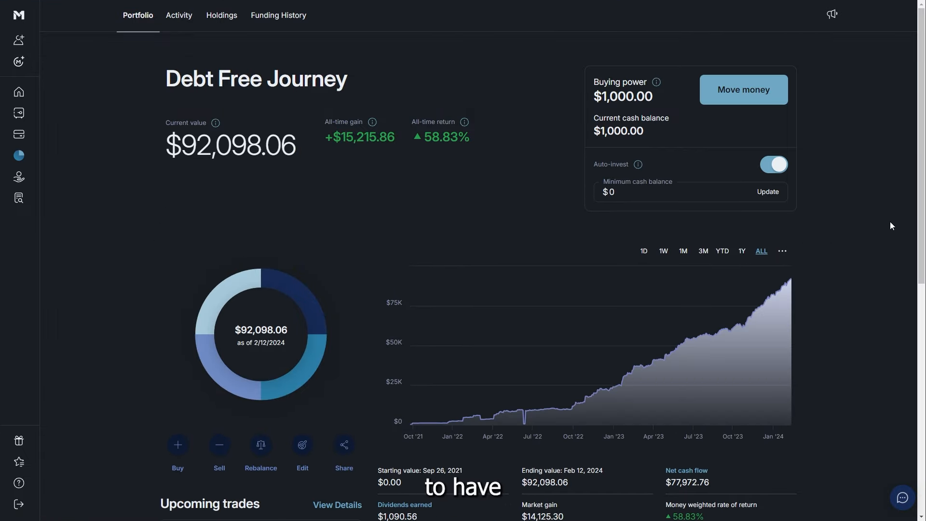
- Move to the Margin Investing.xlsx sheet showing the latest $92,098.06 balance and 58.83% return
scroll(down, 3)
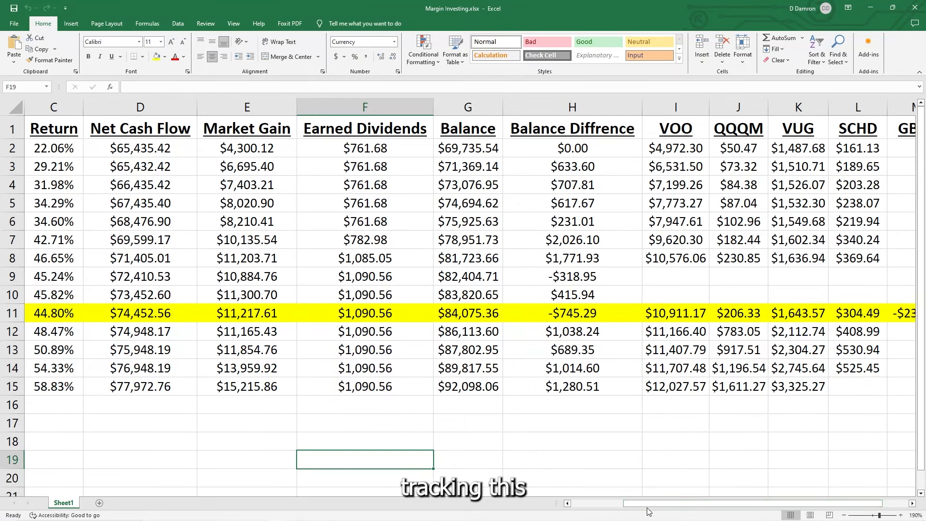
scroll(left, 3)
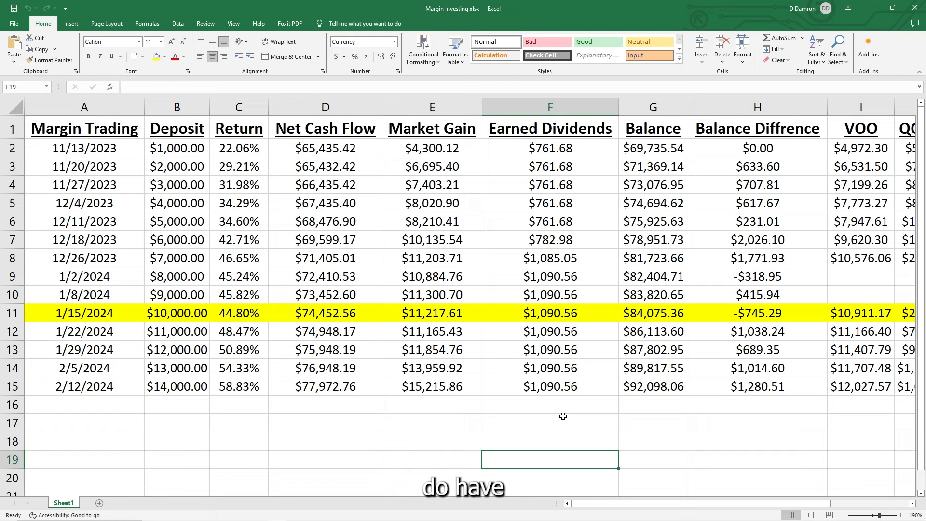
mouse_move(619, 411)
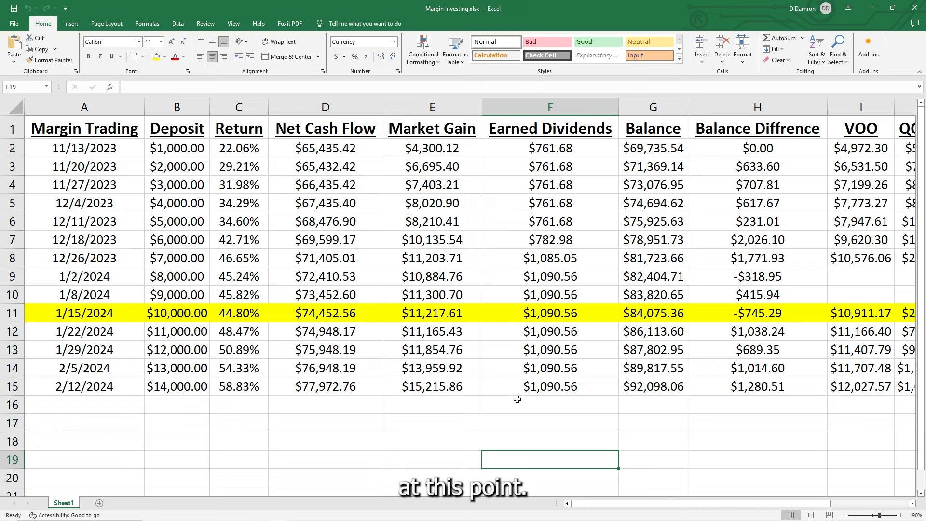
mouse_move(625, 431)
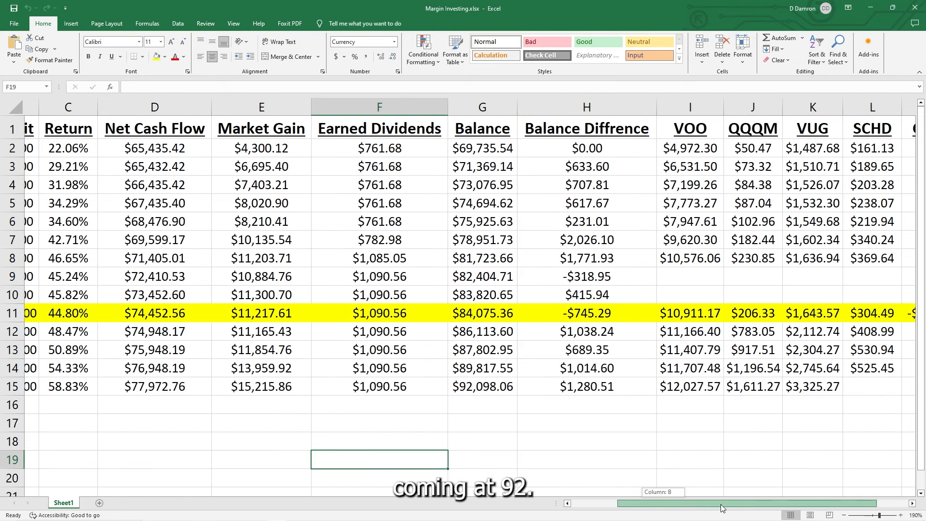
scroll(right, 3)
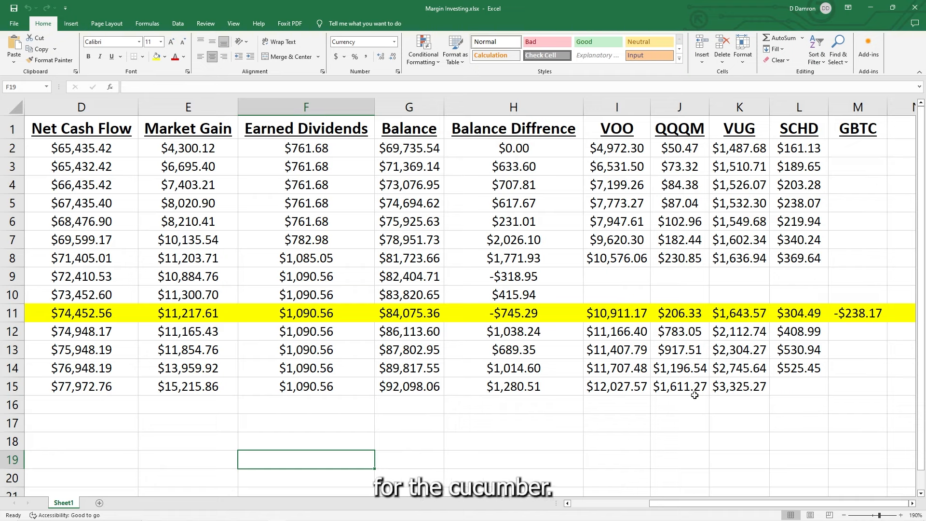
mouse_move(734, 373)
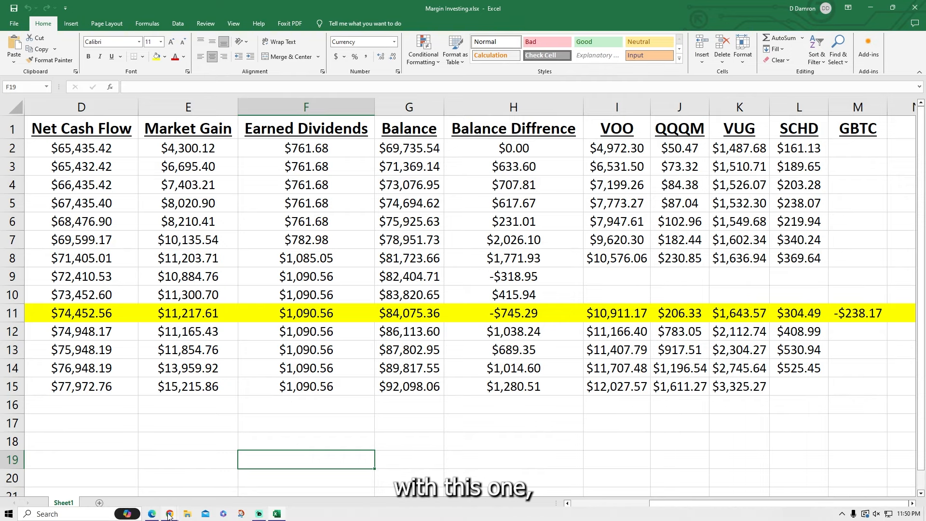
- Switch back to the M1 Finance portfolio and scroll to the Slices list values
click(170, 513)
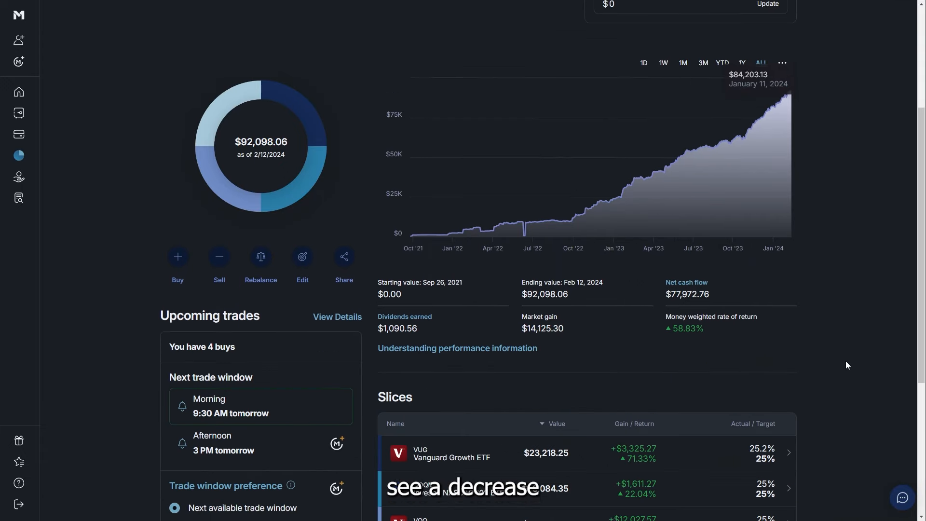
scroll(down, 3)
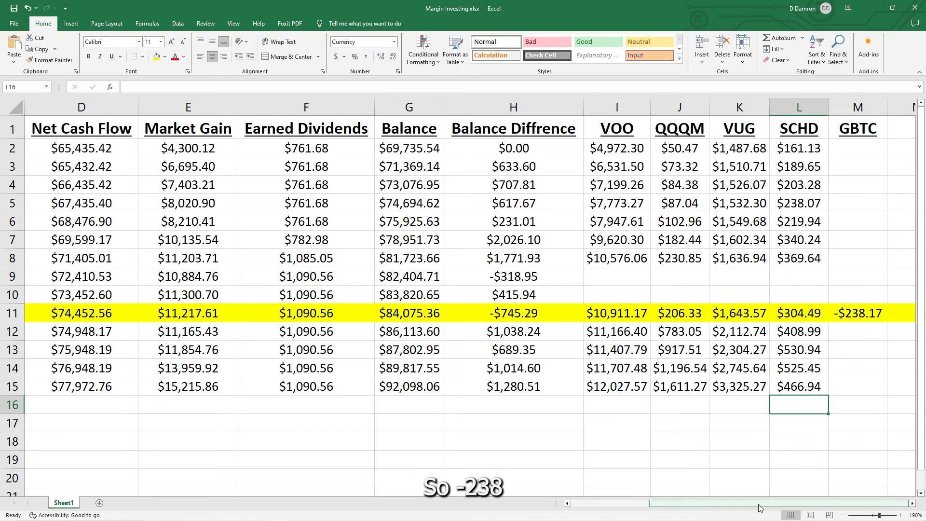
- Scroll the Margin Investing sheet back to column A after logging SCHD at $466.94 for 2/12/2024
scroll(left, 3)
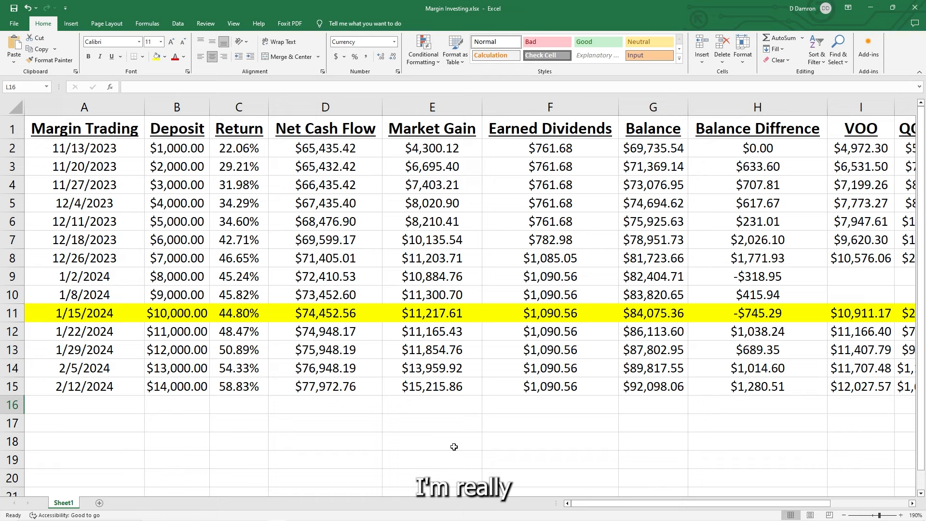